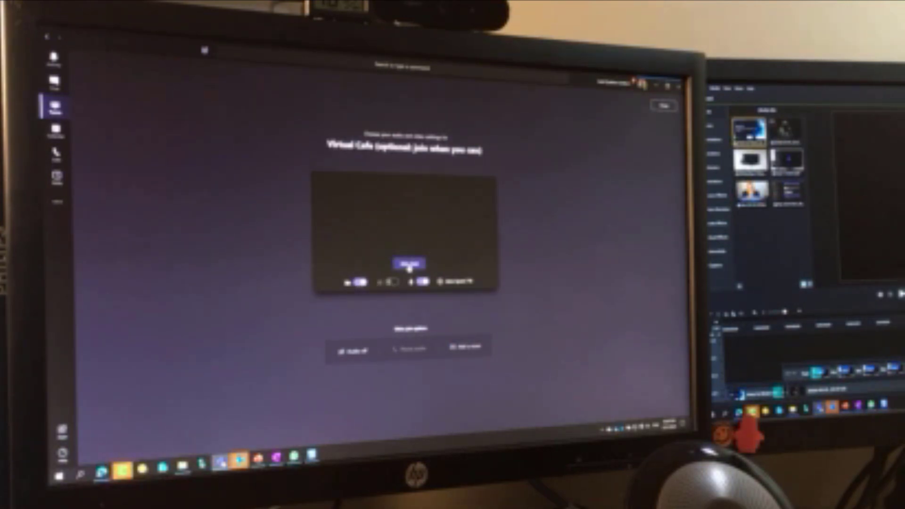
# Join the Virtual Cafe meeting from the pre-join screen with the camera on.
pyautogui.click(411, 260)
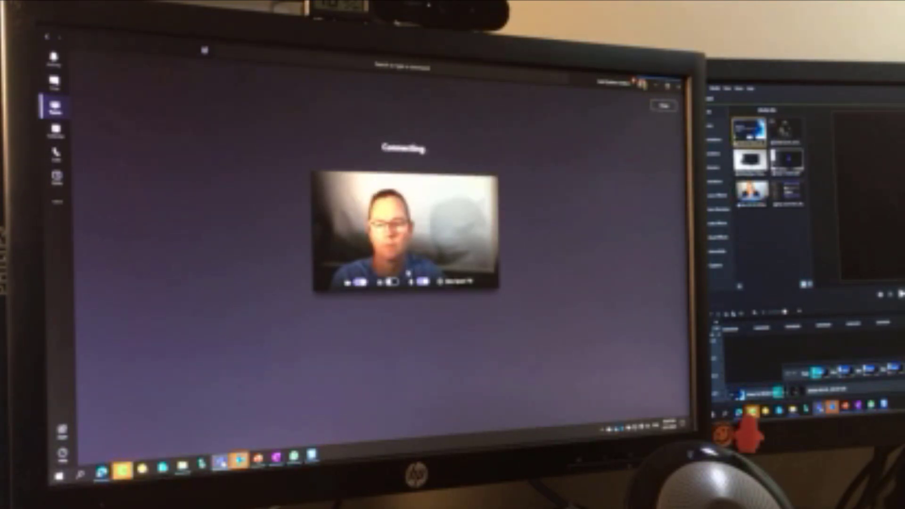